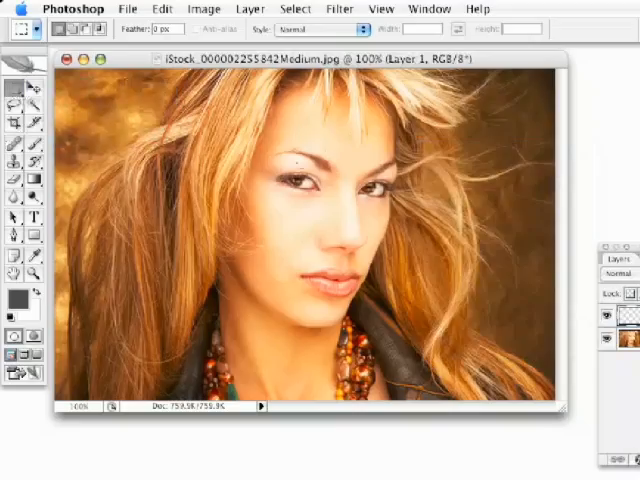
- Outline a rectangular marquee area over the portrait's face
{"action": "left_click_drag", "start_coordinate": [256, 130], "coordinate": [350, 240]}
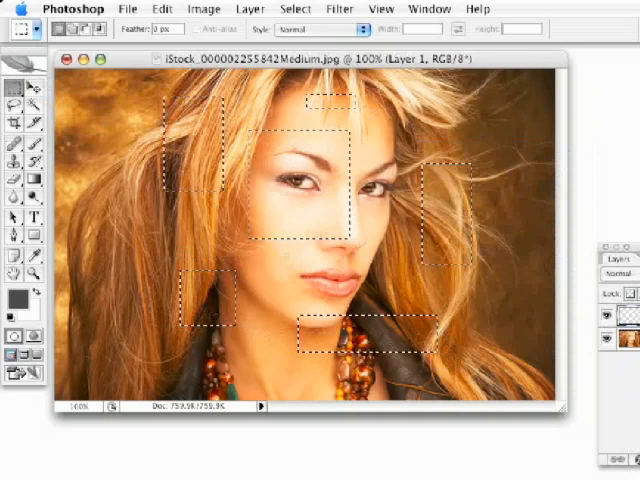
{"action": "mouse_move", "coordinate": [540, 222]}
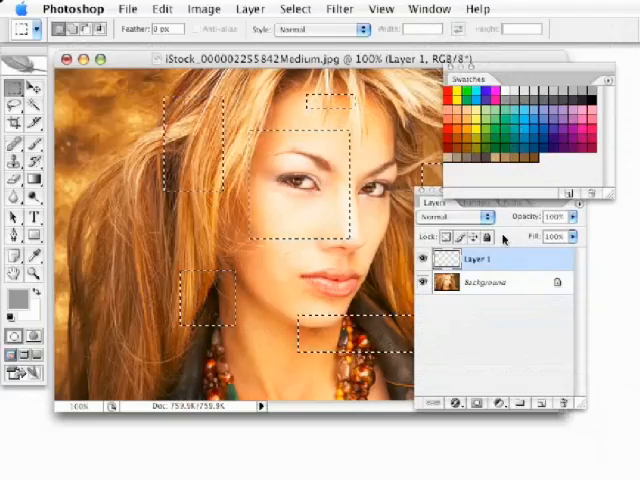
- Fill the selection with grey on a new layer and outline another rectangle
{"action": "left_click", "coordinate": [296, 8]}
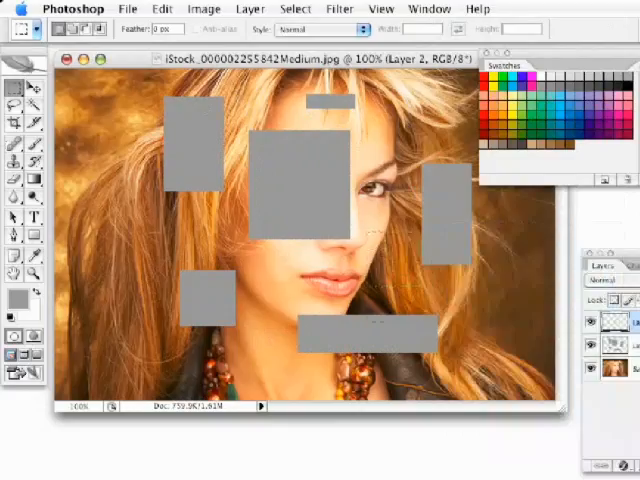
{"action": "left_click_drag", "start_coordinate": [356, 232], "coordinate": [430, 336]}
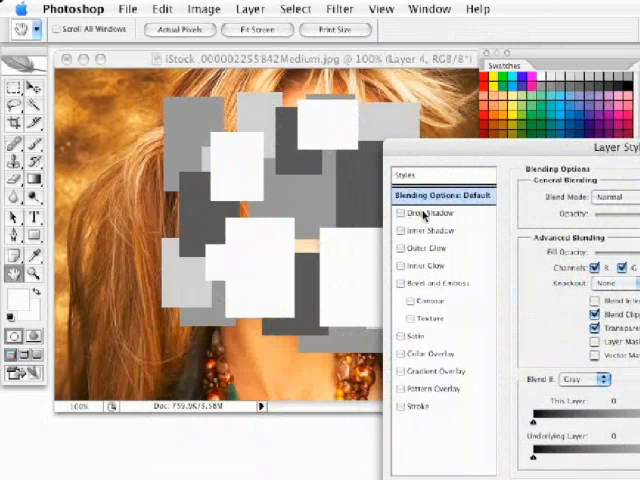
- Set Layer 4's blend mode to Overlay in its blending options
{"action": "left_click", "coordinate": [404, 212]}
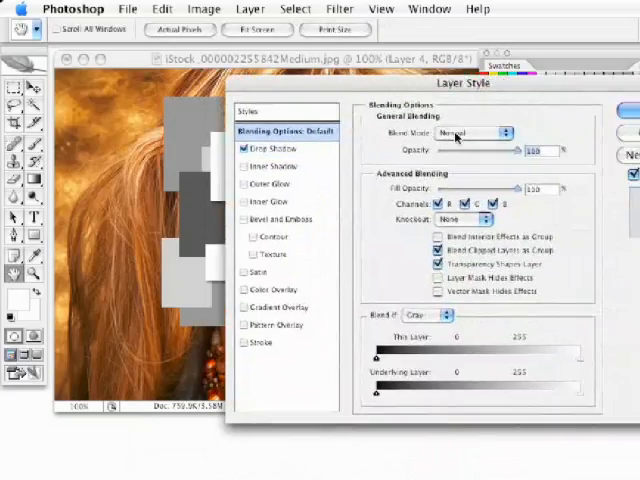
{"action": "left_click", "coordinate": [484, 132]}
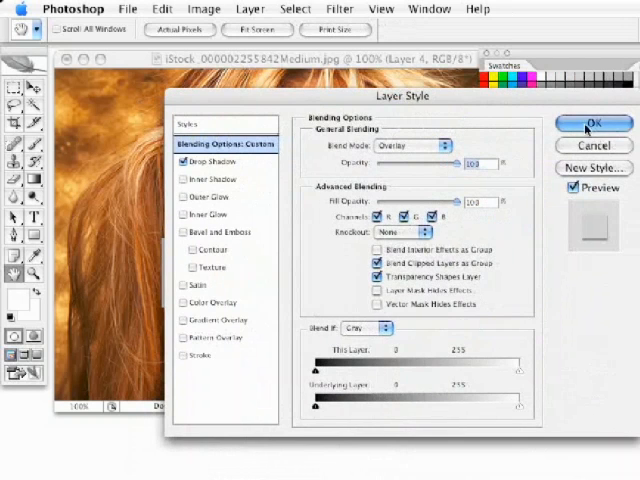
{"action": "left_click", "coordinate": [592, 122]}
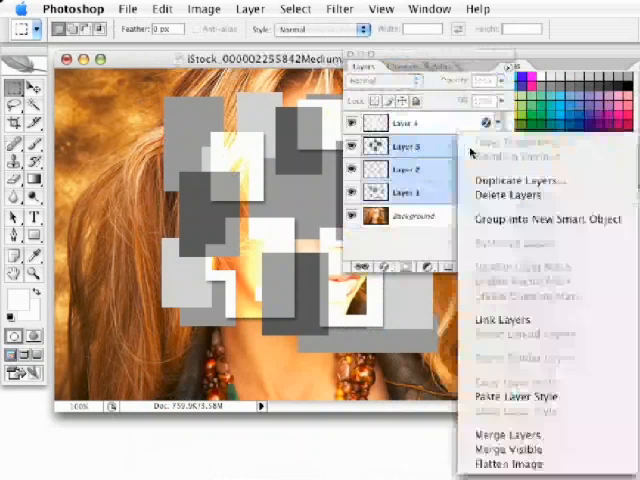
{"action": "mouse_move", "coordinate": [504, 400]}
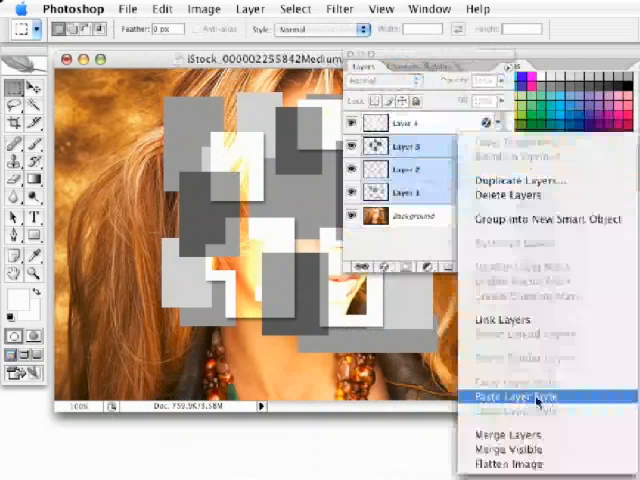
- Paste the copied Overlay layer style onto Layers 2 and 3
{"action": "left_click", "coordinate": [504, 398]}
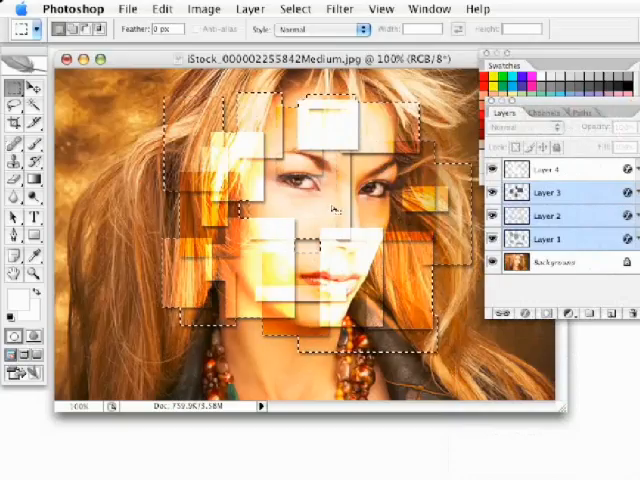
{"action": "mouse_move", "coordinate": [118, 108]}
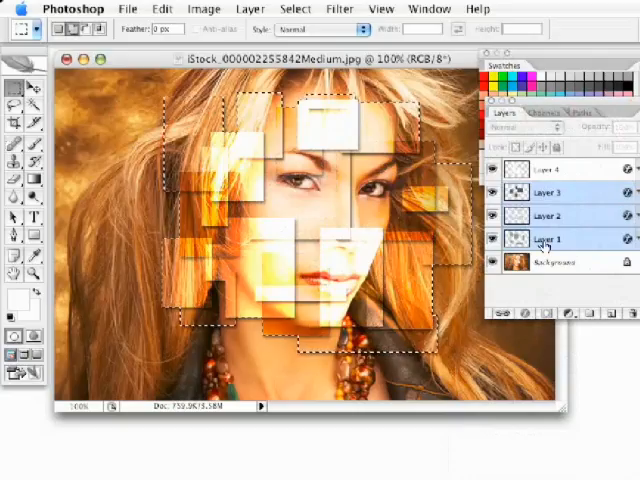
- Hide the Background layer so the block-cut portrait shows over transparency
{"action": "left_click", "coordinate": [550, 264]}
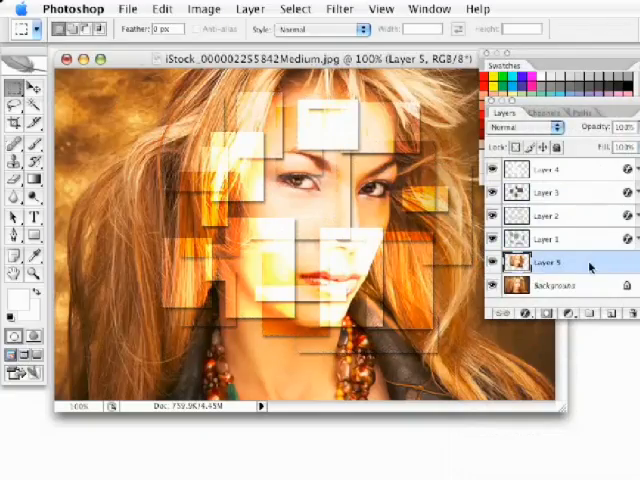
{"action": "left_click", "coordinate": [492, 286]}
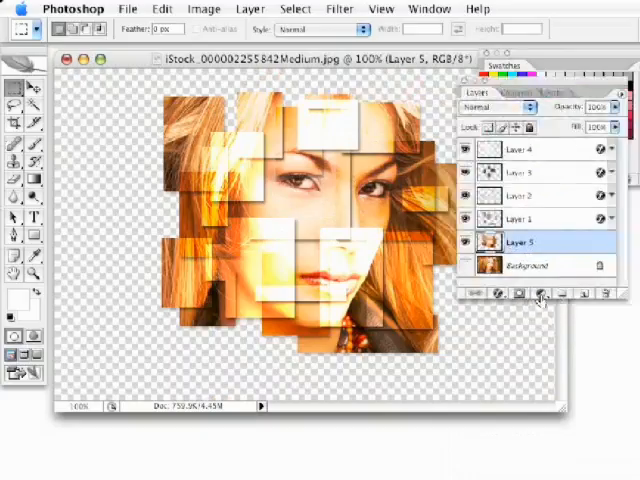
- Add a Hue/Saturation layer colorizing the portrait at Hue 213, Saturation 22
{"action": "left_click", "coordinate": [536, 292]}
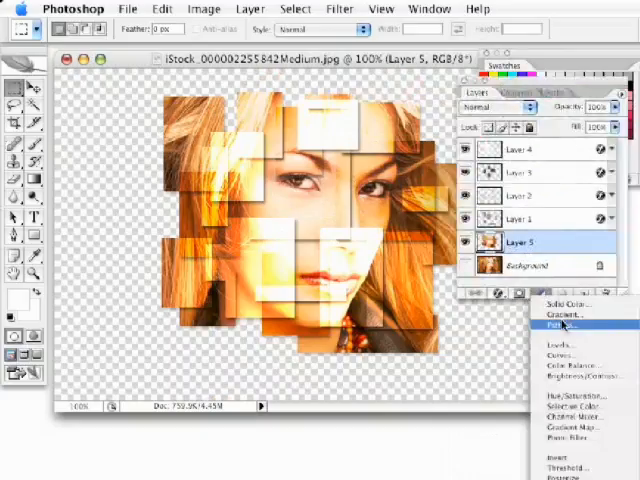
{"action": "mouse_move", "coordinate": [570, 396]}
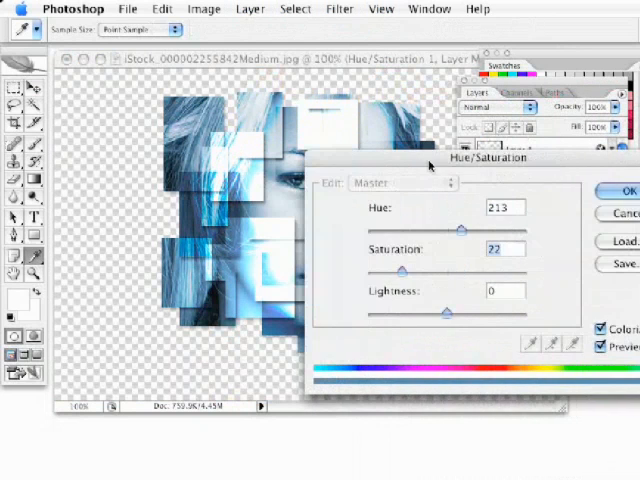
{"action": "left_click", "coordinate": [624, 192]}
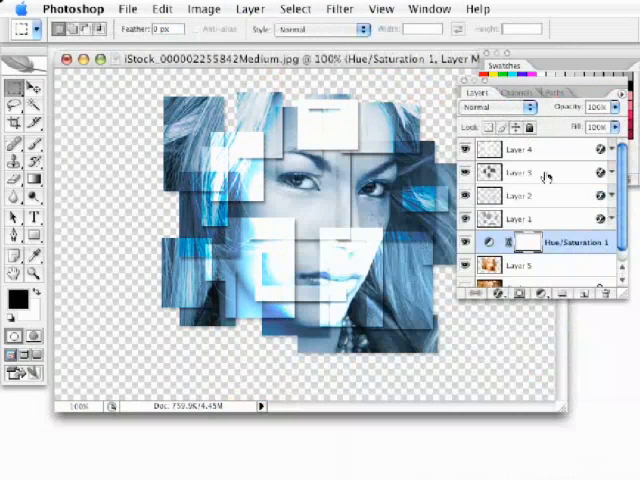
{"action": "left_click", "coordinate": [520, 148]}
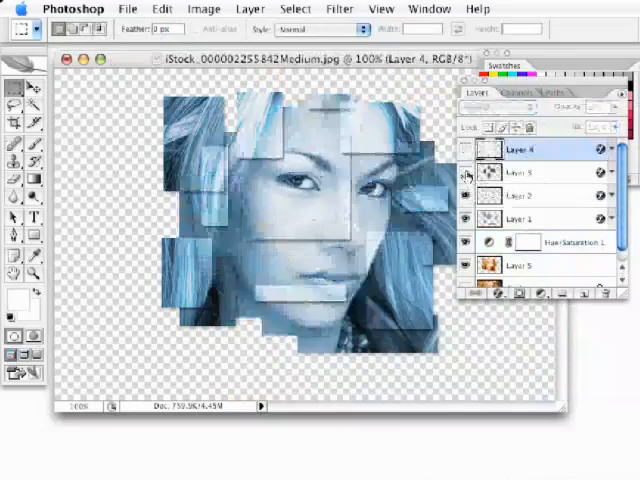
{"action": "left_click", "coordinate": [484, 108]}
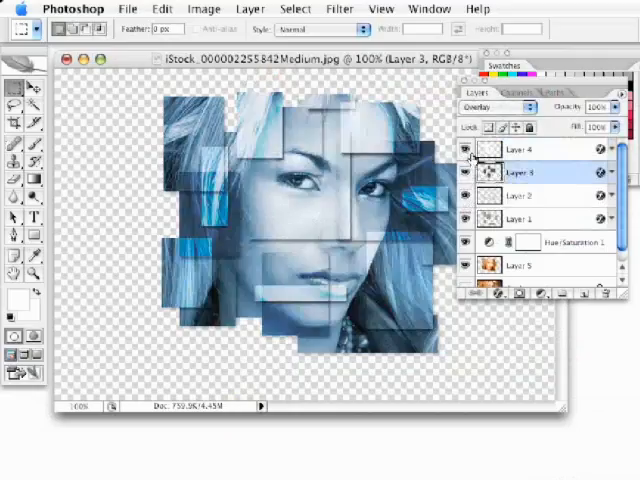
{"action": "left_click", "coordinate": [520, 148]}
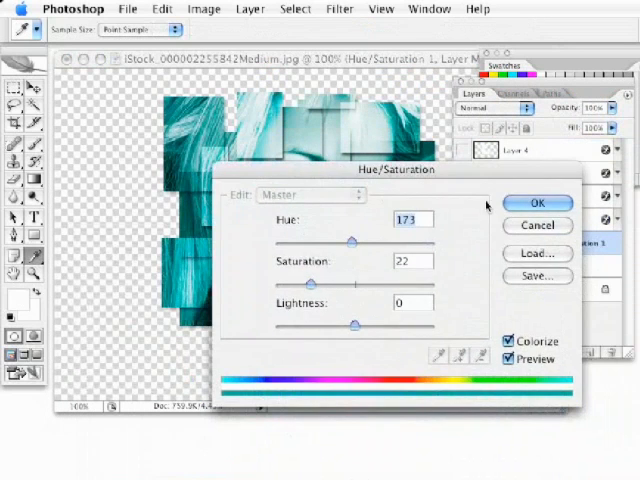
- Confirm Hue 173 teal tint, then add an empty layer above the Background
{"action": "left_click", "coordinate": [536, 202]}
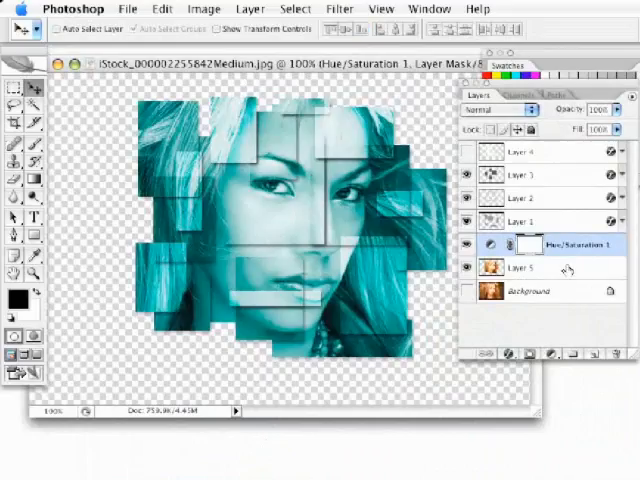
{"action": "left_click", "coordinate": [520, 292]}
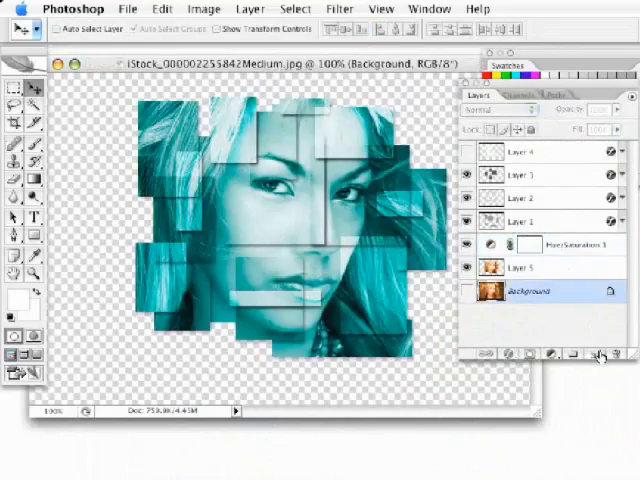
{"action": "left_click", "coordinate": [580, 354]}
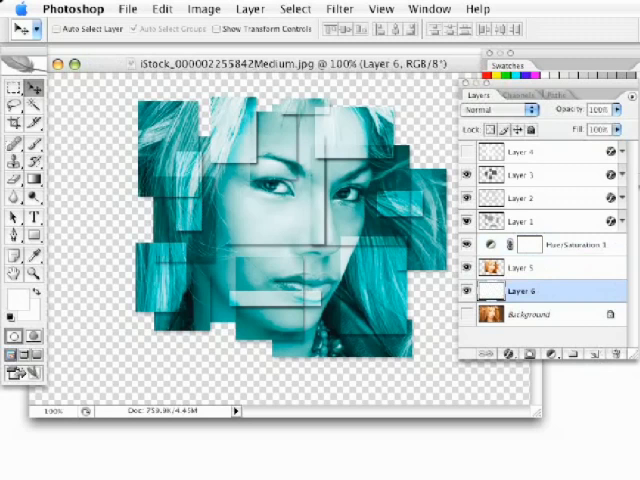